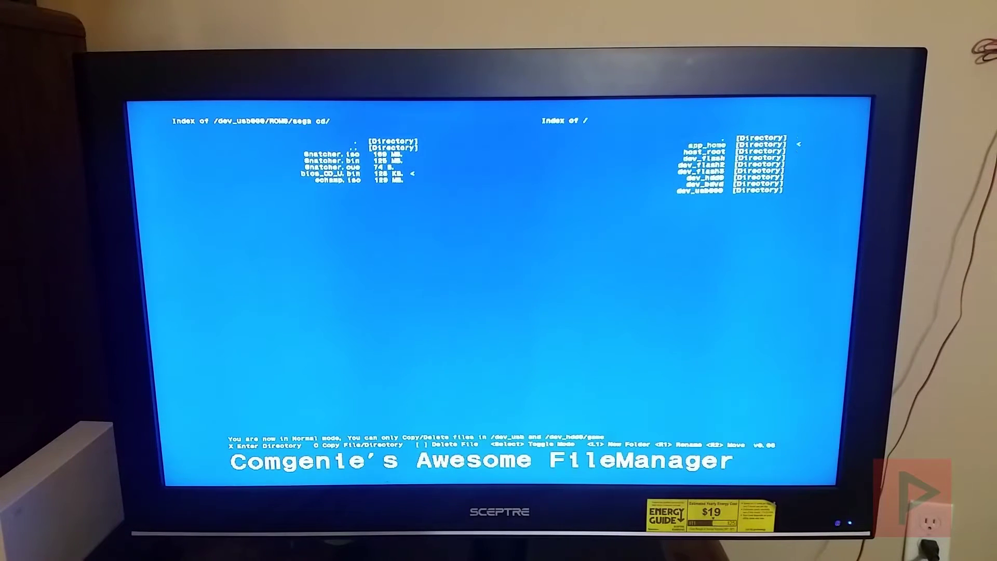
# Step: Move the right-pane selector from app_home down to the dev_hdd0 internal drive
pyautogui.press('Down')
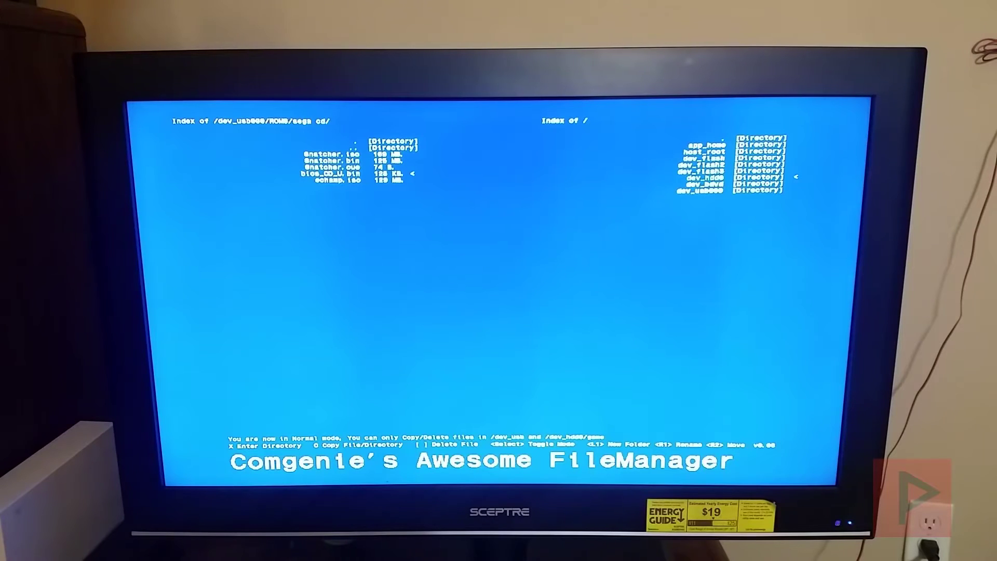